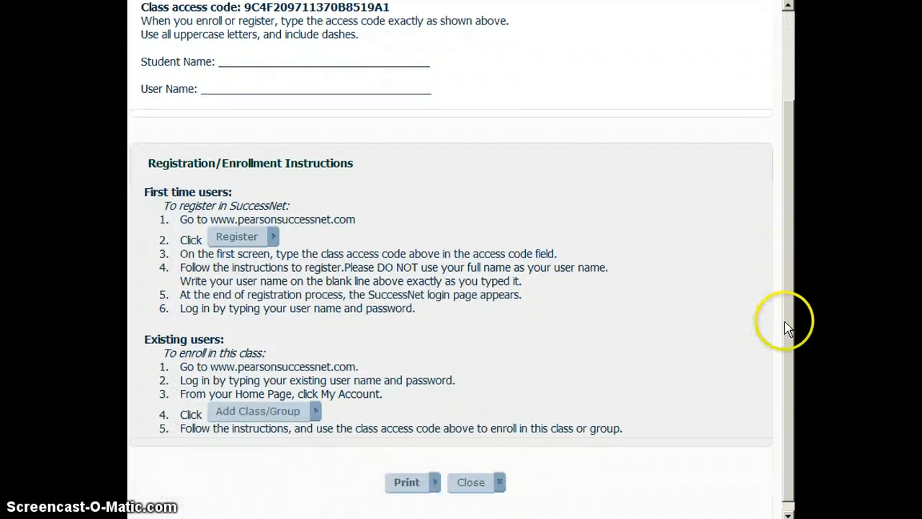
mouse_move(554, 420)
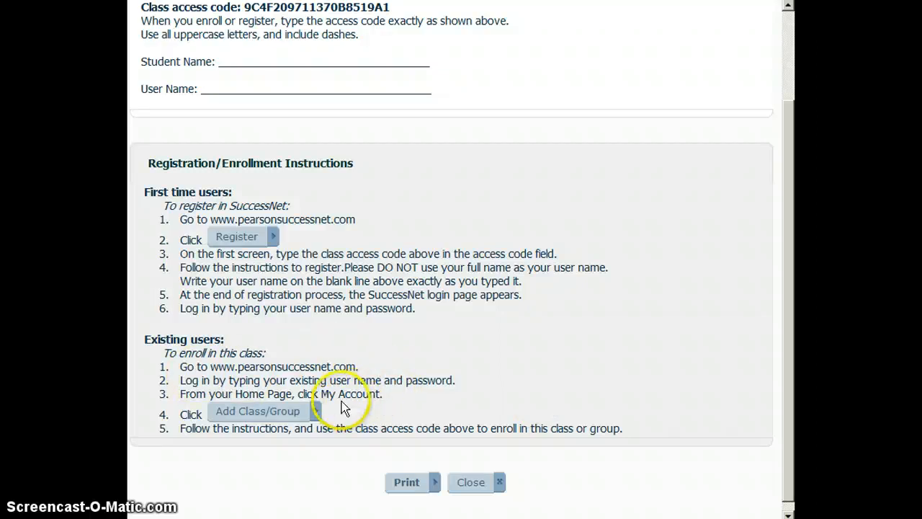
mouse_move(374, 409)
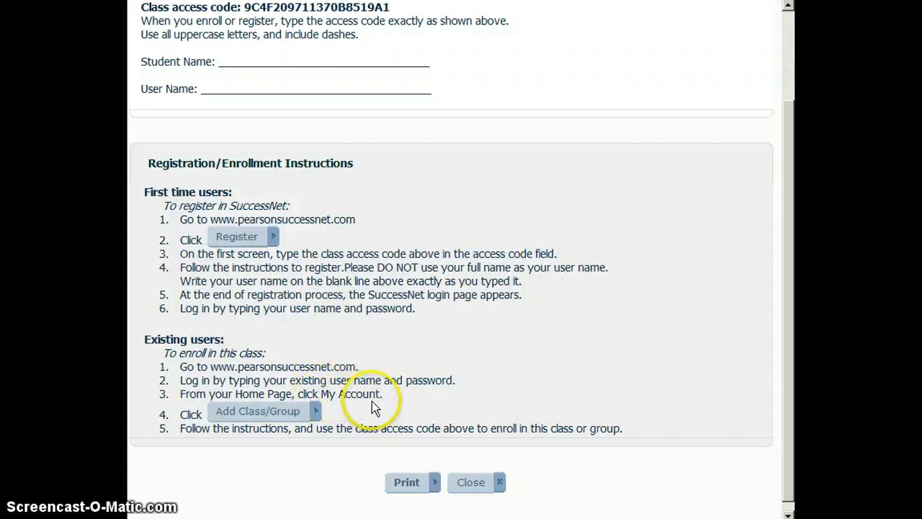
mouse_move(277, 424)
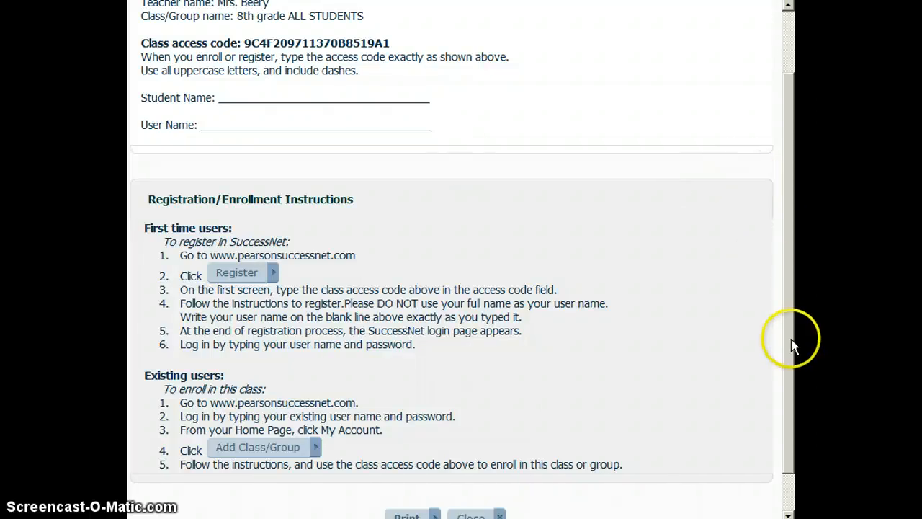
scroll("down", 3)
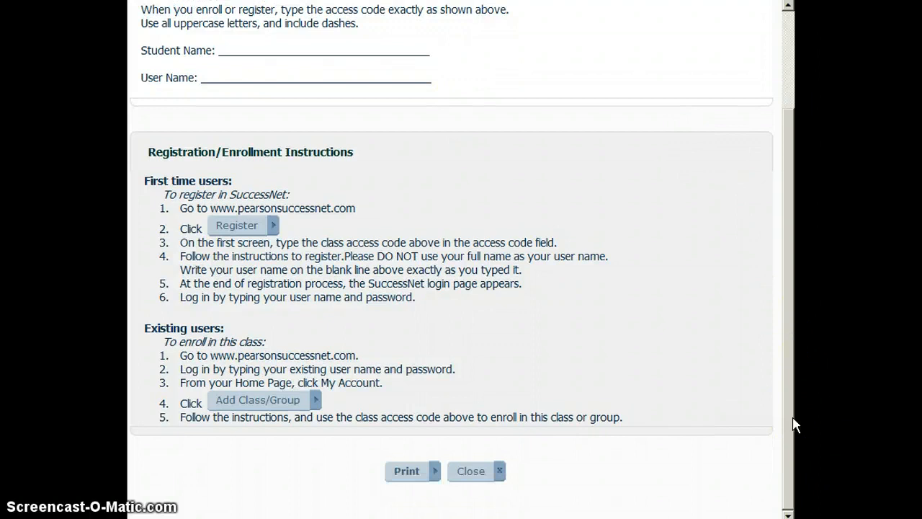